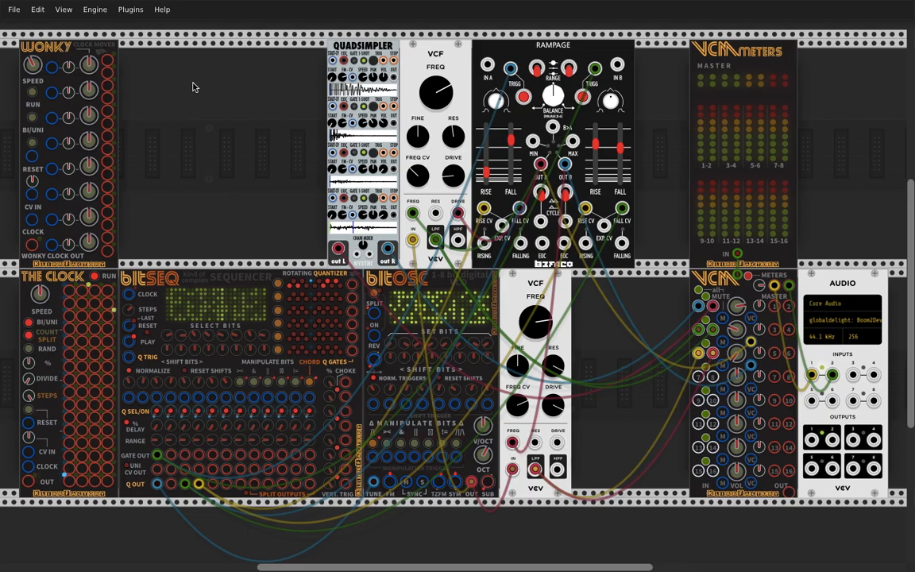
pyautogui.moveTo(112, 59)
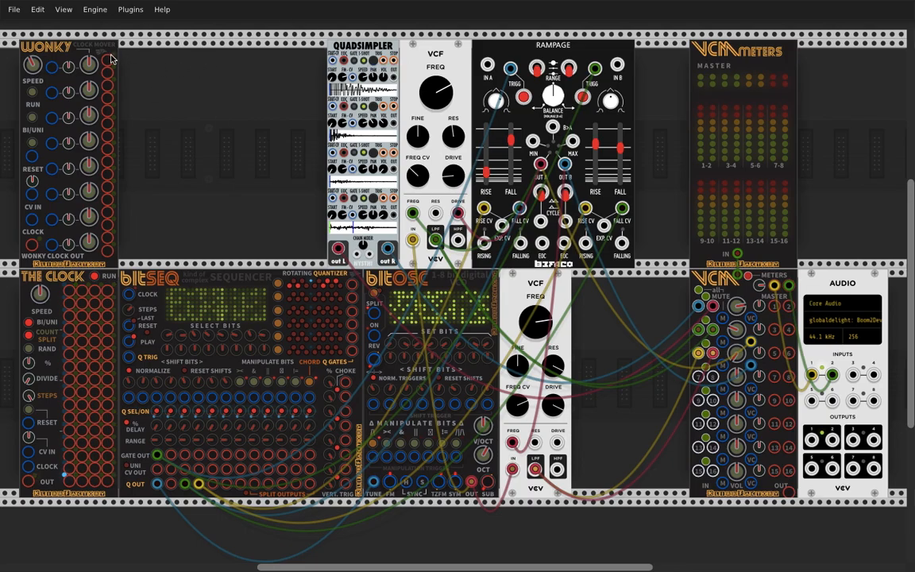
pyautogui.moveTo(348, 46)
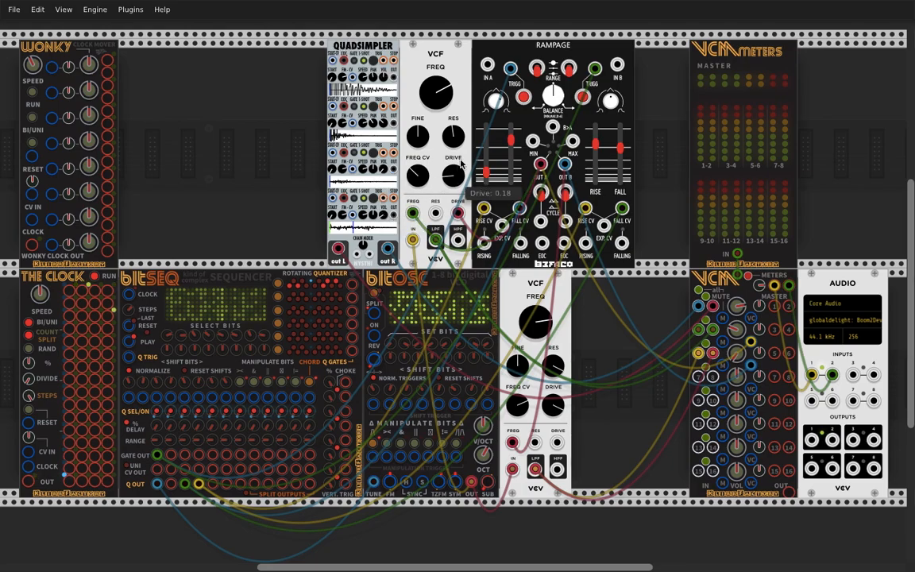
pyautogui.moveTo(83, 356)
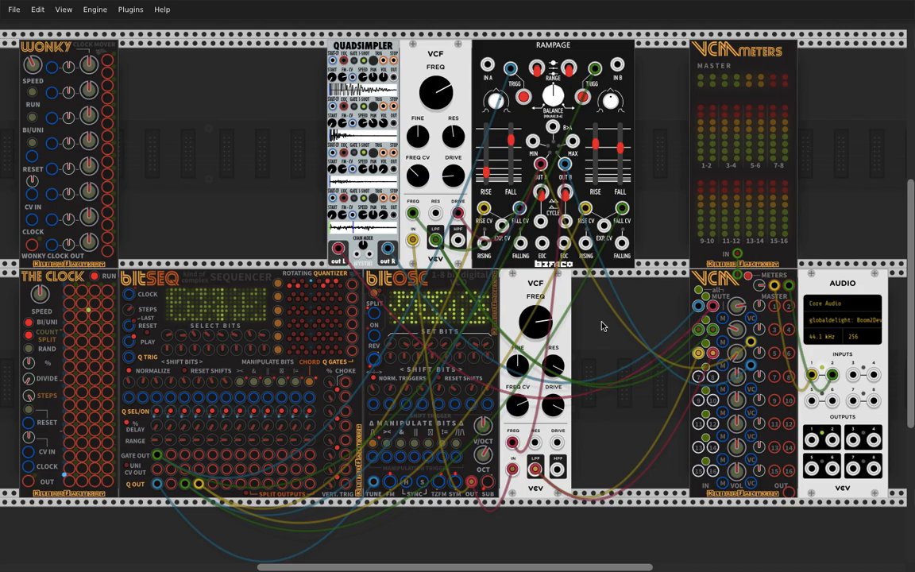
pyautogui.moveTo(606, 321)
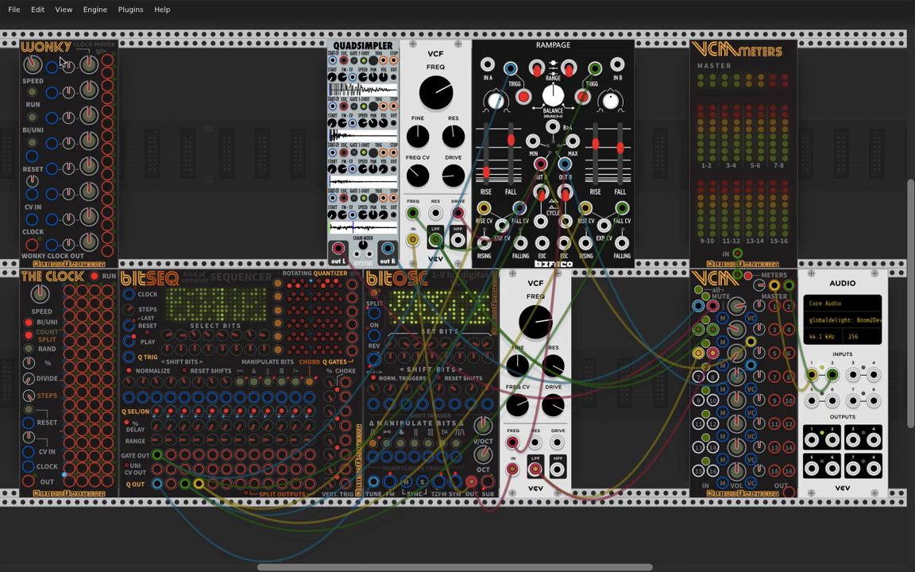
pyautogui.moveTo(35, 121)
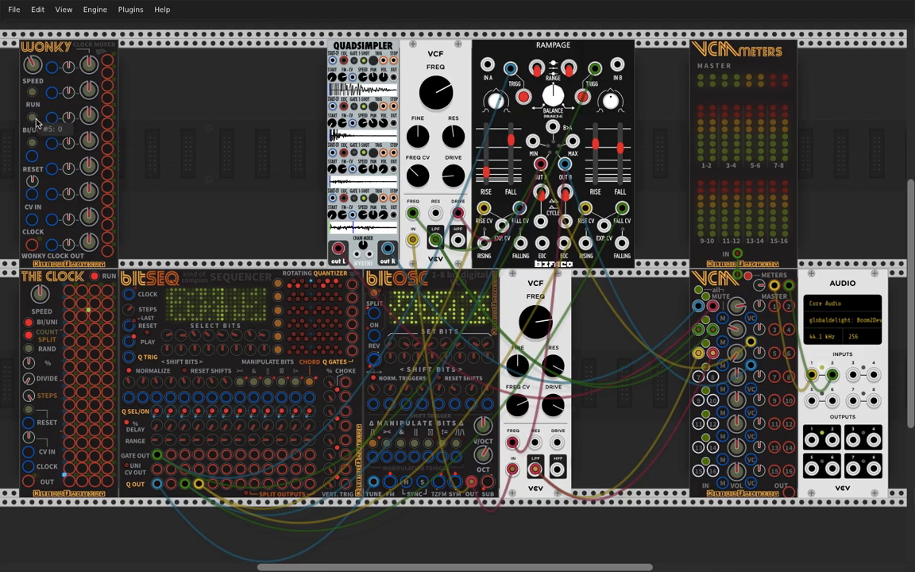
pyautogui.moveTo(197, 121)
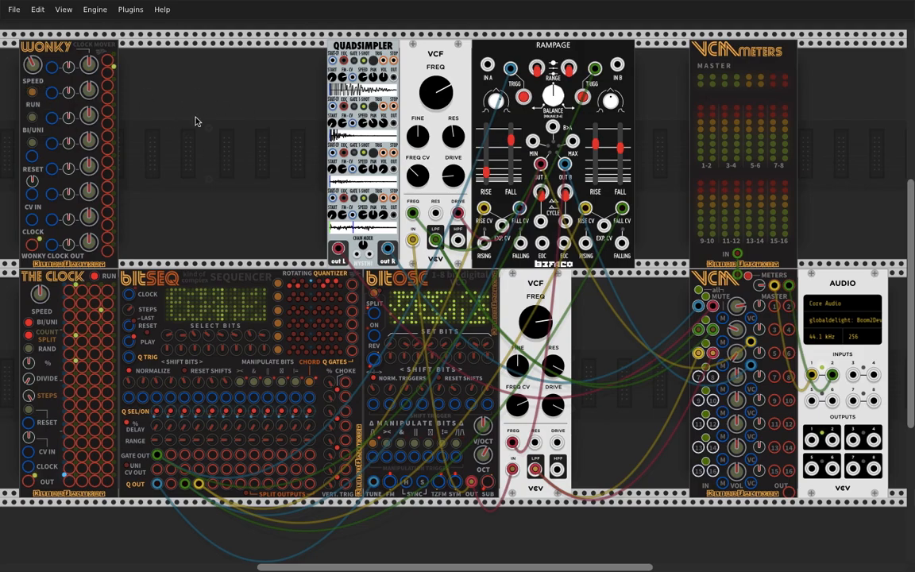
pyautogui.moveTo(208, 152)
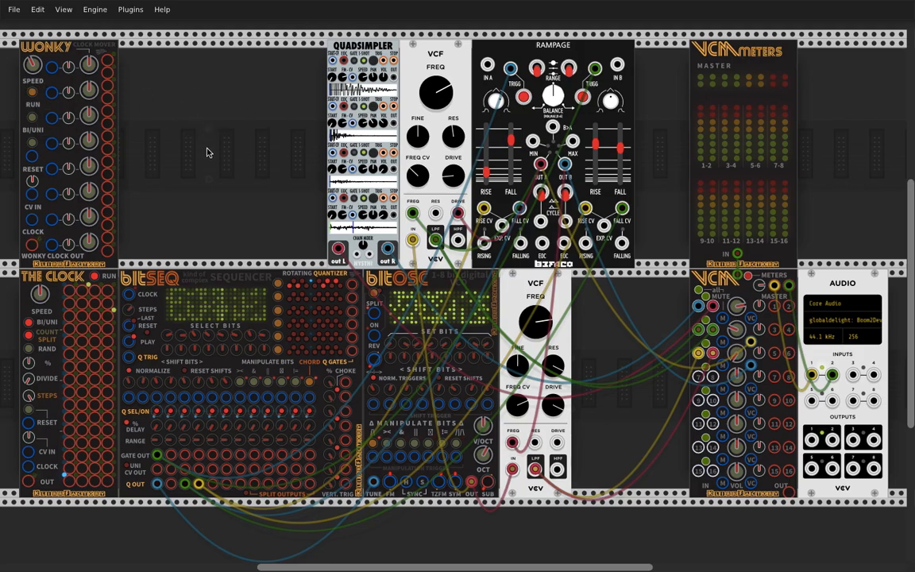
pyautogui.moveTo(41, 103)
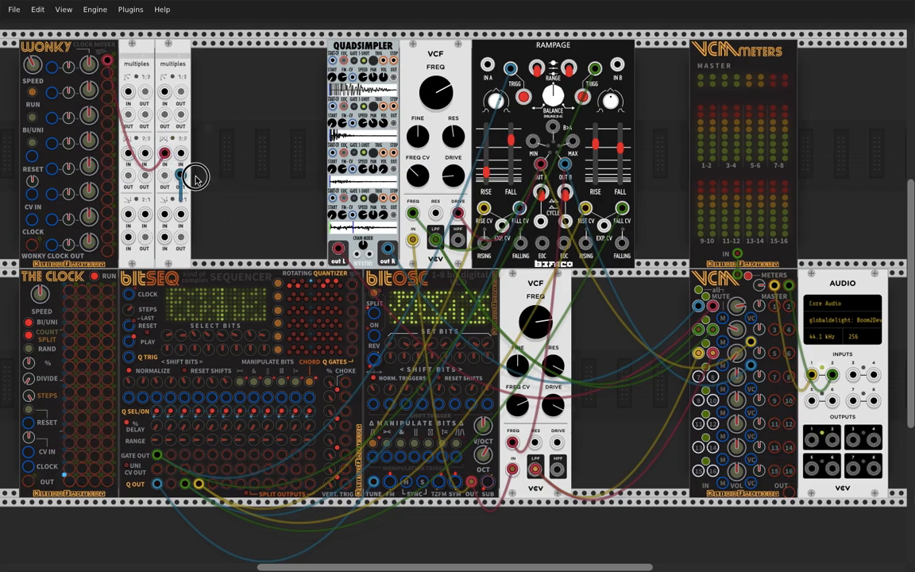
# Patch a Wonky clock output into the first Multiples input
pyautogui.moveTo(180, 173); pyautogui.dragTo(385, 66)
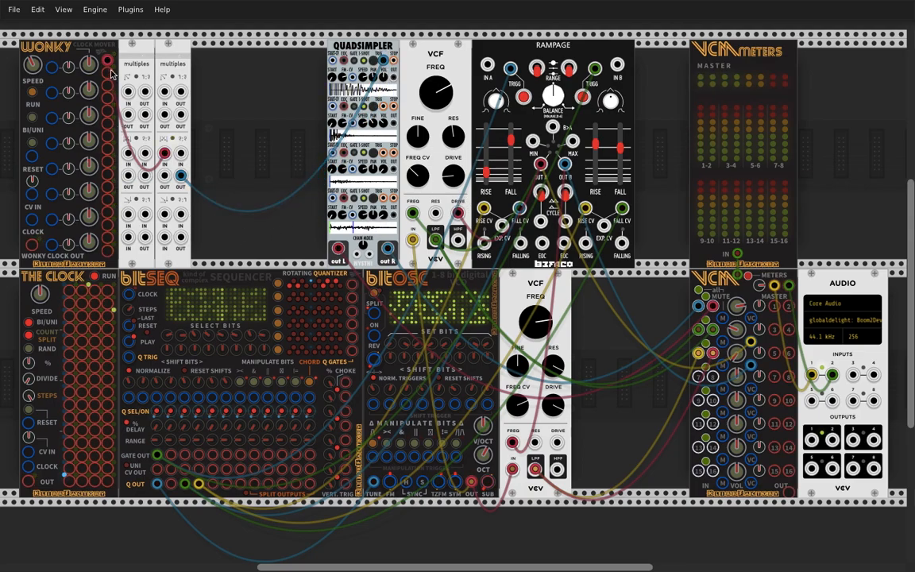
pyautogui.moveTo(108, 124)
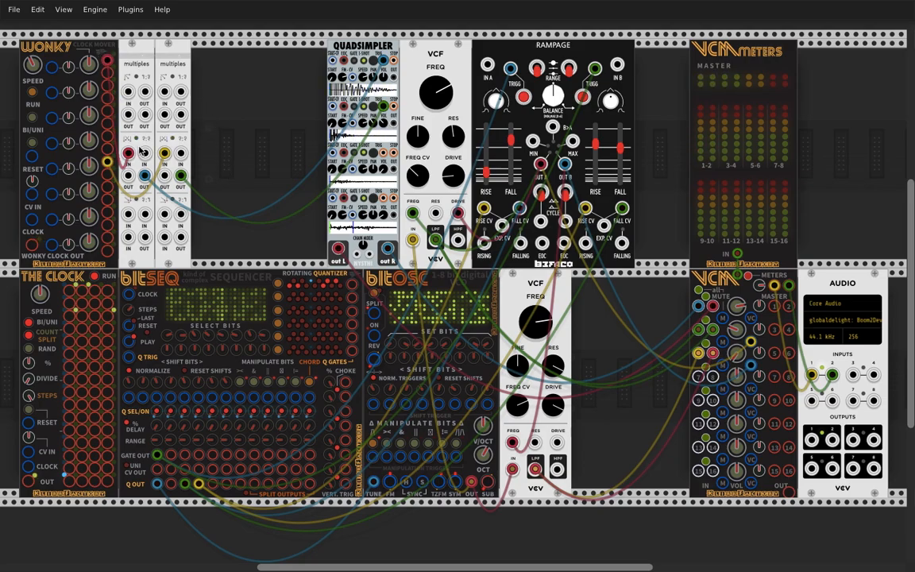
pyautogui.moveTo(124, 124)
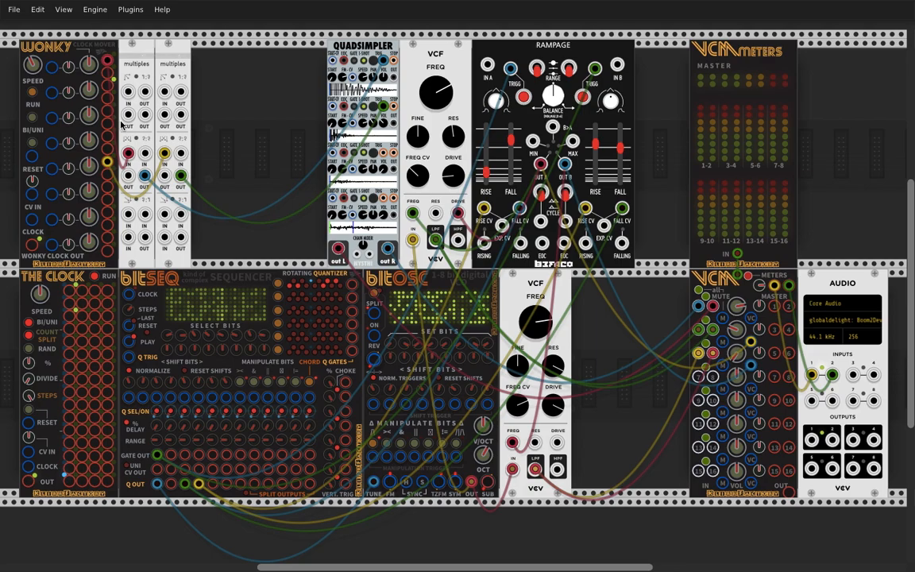
pyautogui.moveTo(111, 210)
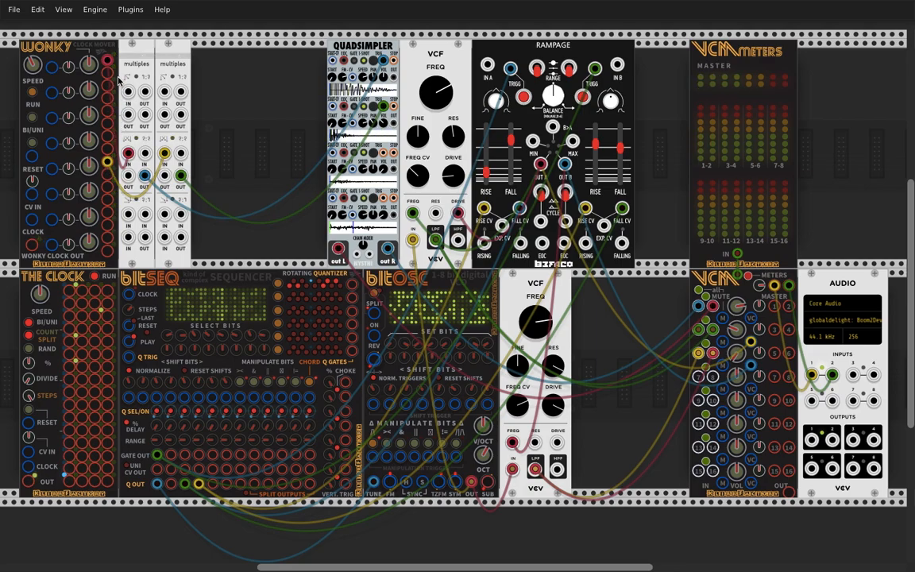
pyautogui.moveTo(213, 111)
pyautogui.write('bernou')
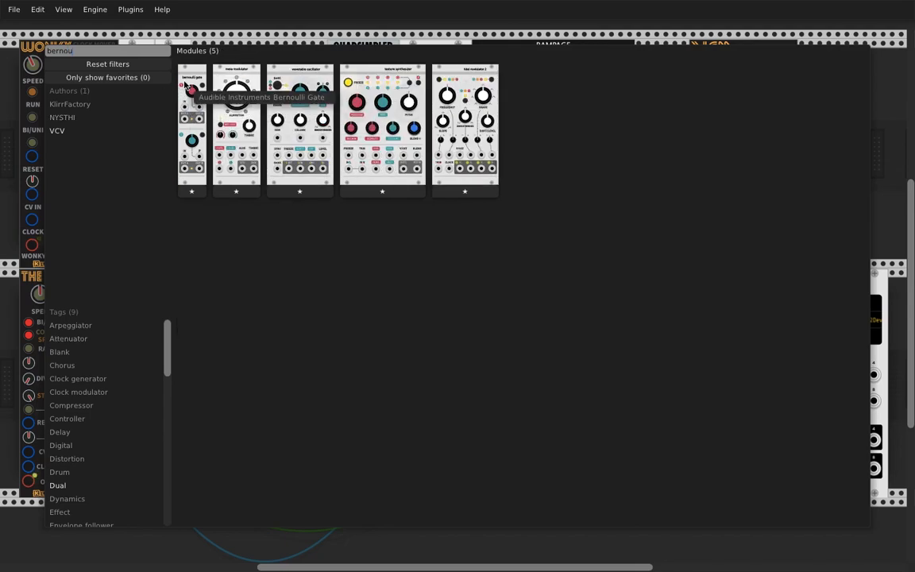
# Dismiss the module browser after placing the Bernoulli Gate beside the multiples
pyautogui.press('Escape')
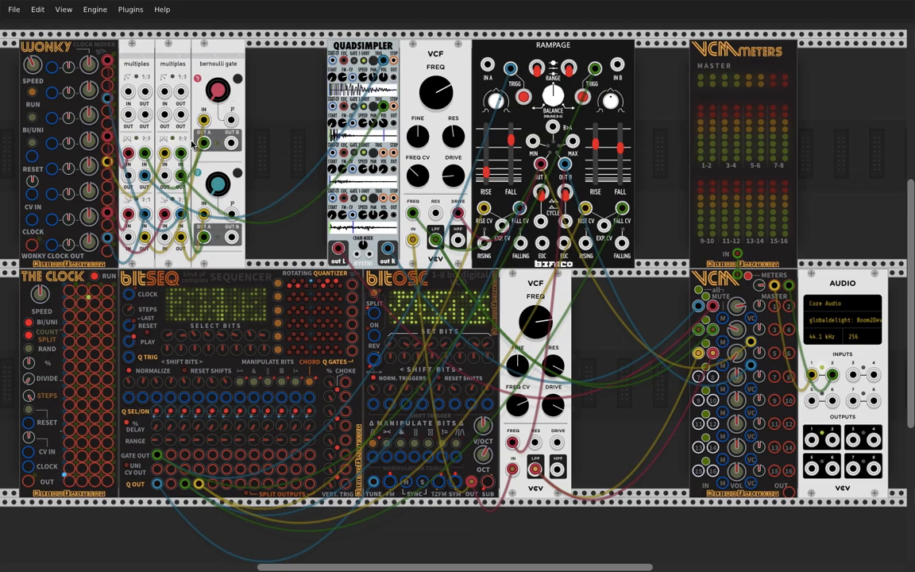
pyautogui.moveTo(232, 61)
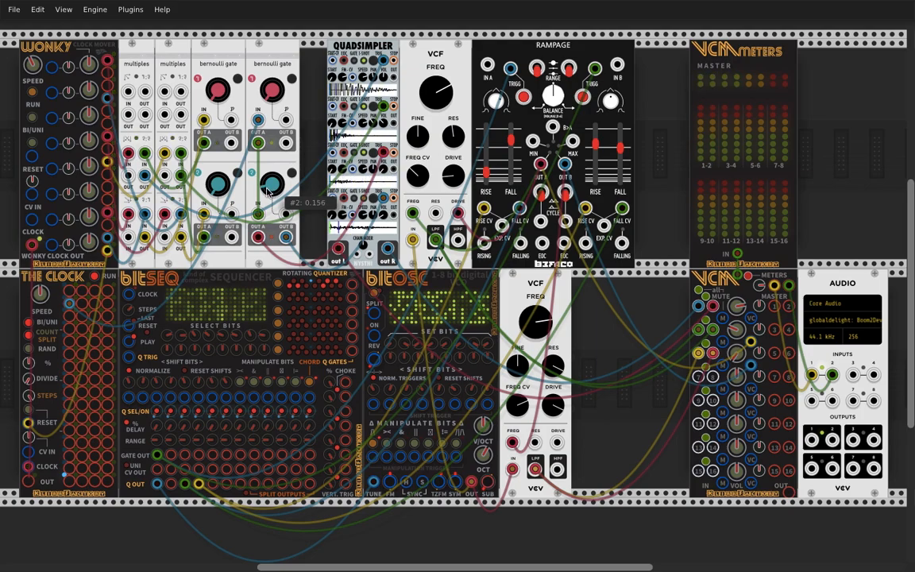
# Nudge the probability knobs on the first Bernoulli Gate to set its trigger chance
pyautogui.moveTo(270, 185); pyautogui.dragTo(269, 194)
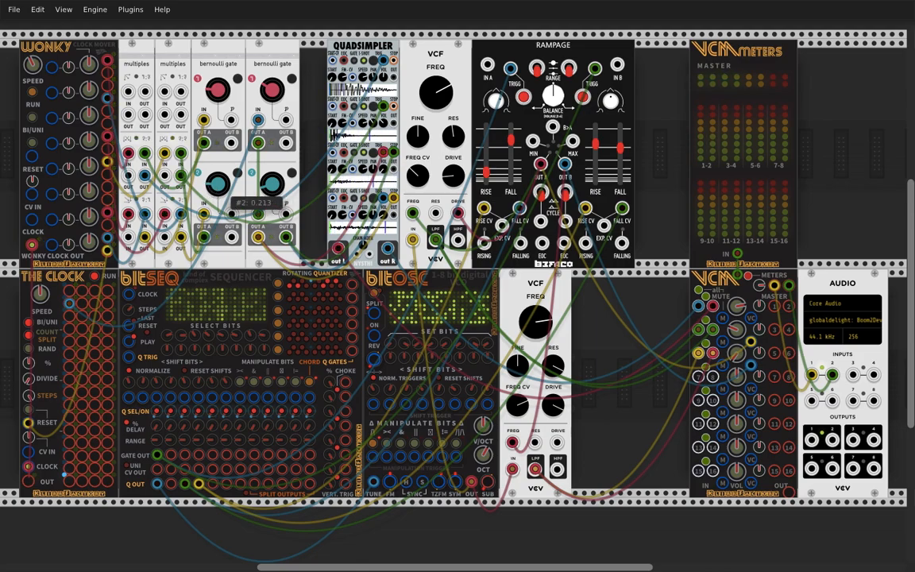
pyautogui.moveTo(219, 188); pyautogui.dragTo(213, 194)
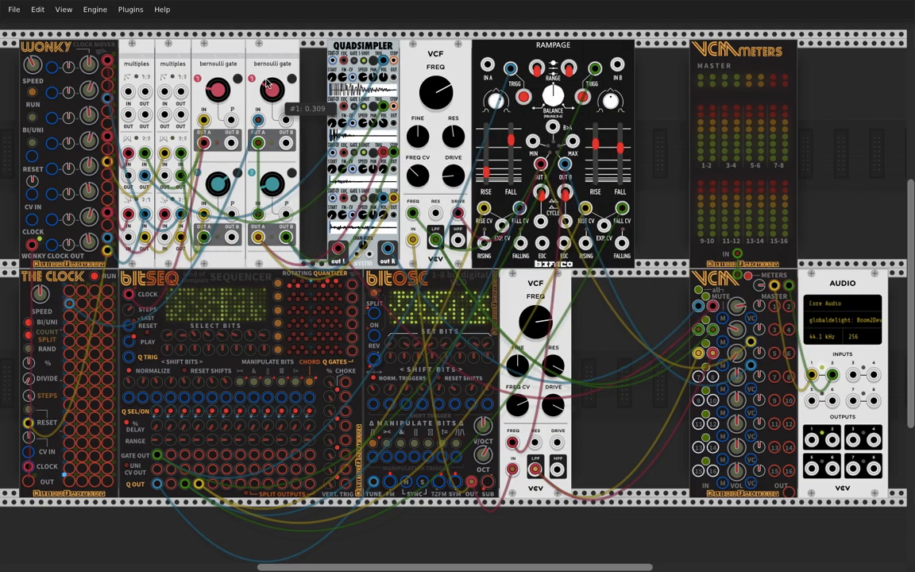
# Fine-tune the second Bernoulli Gate's probability knobs feeding the Quadsimpler triggers
pyautogui.moveTo(273, 81); pyautogui.dragTo(276, 78)
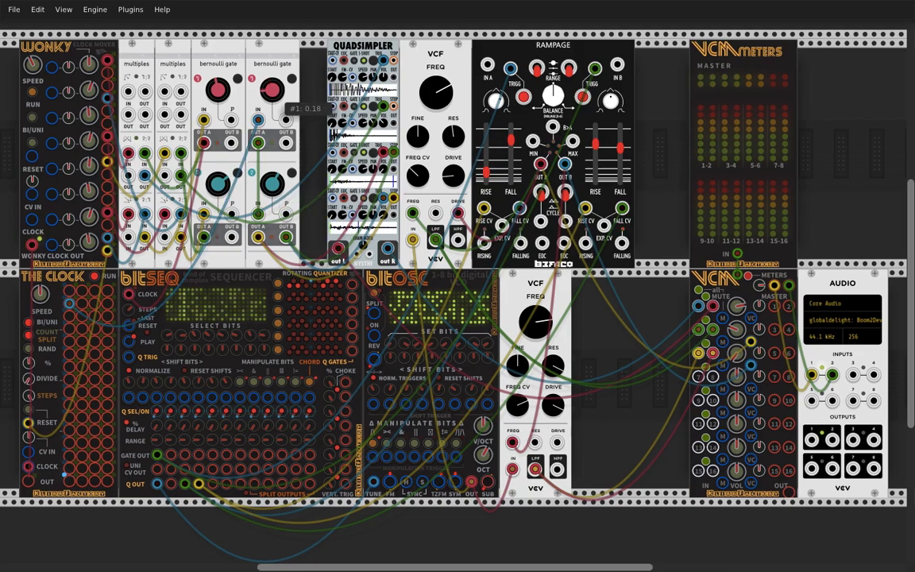
pyautogui.moveTo(216, 96); pyautogui.dragTo(216, 83)
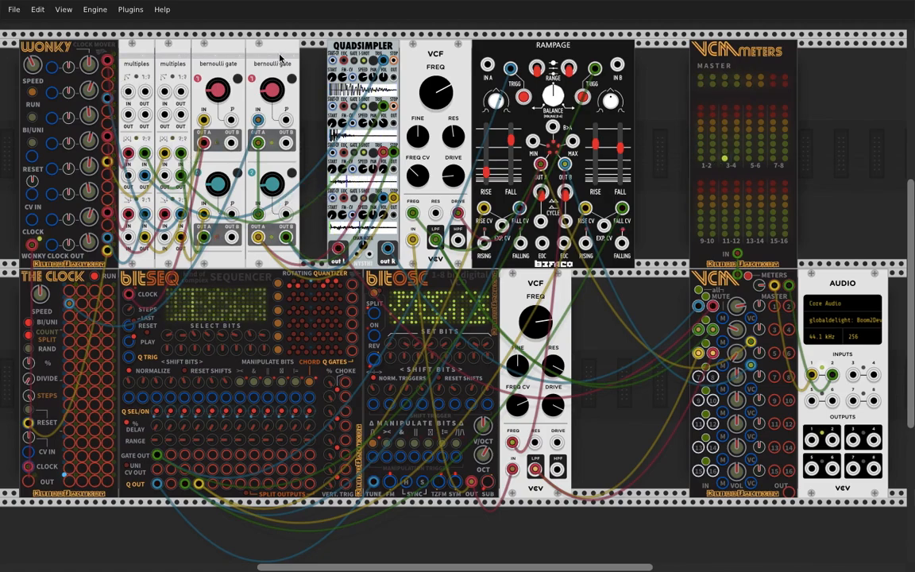
pyautogui.moveTo(315, 101)
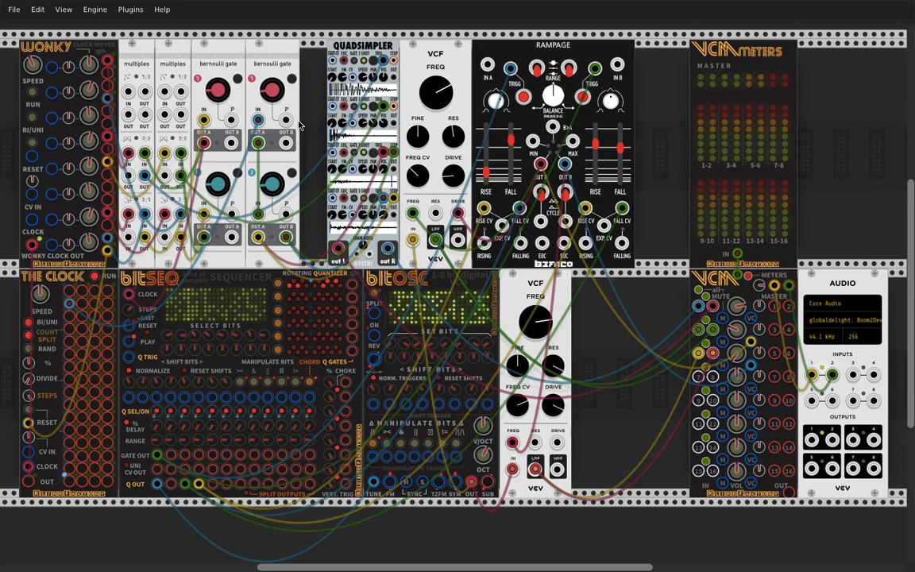
pyautogui.moveTo(108, 118)
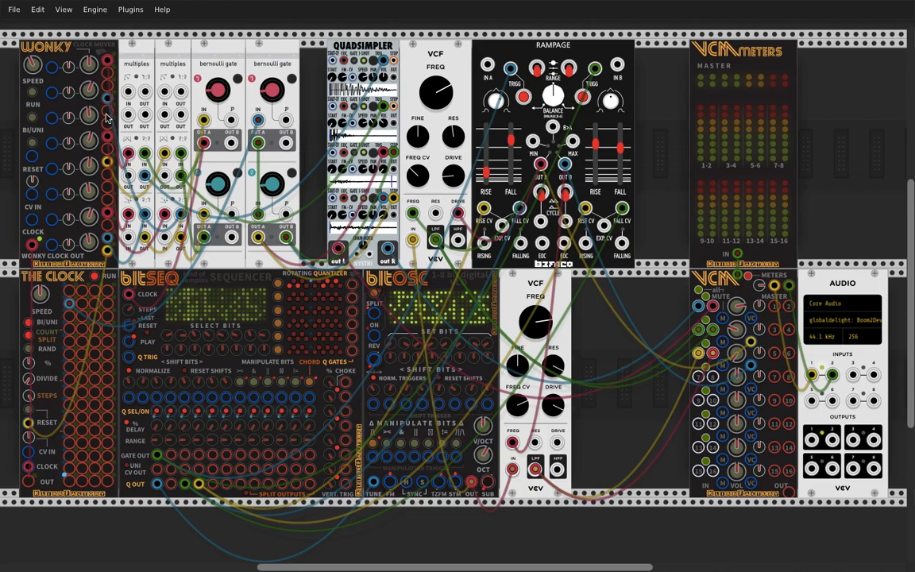
pyautogui.moveTo(103, 156)
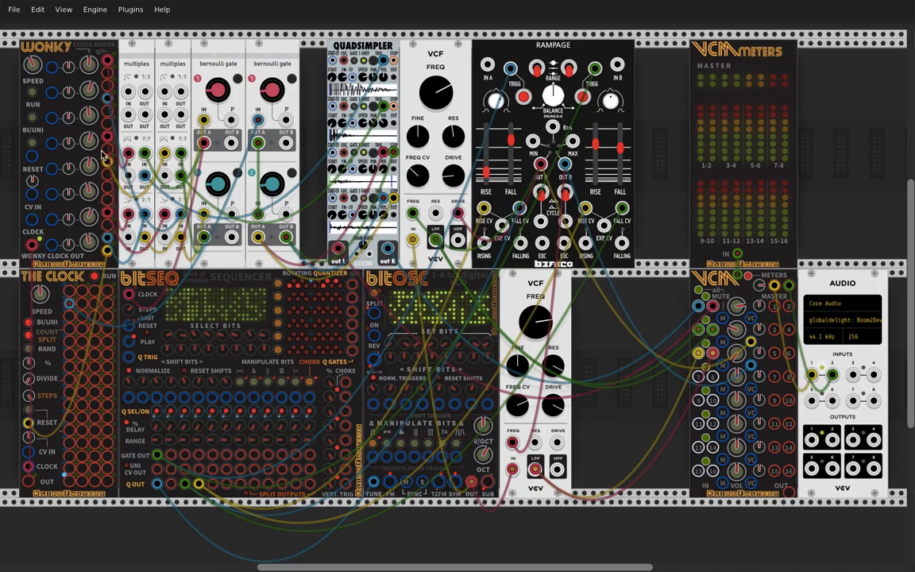
pyautogui.moveTo(219, 89)
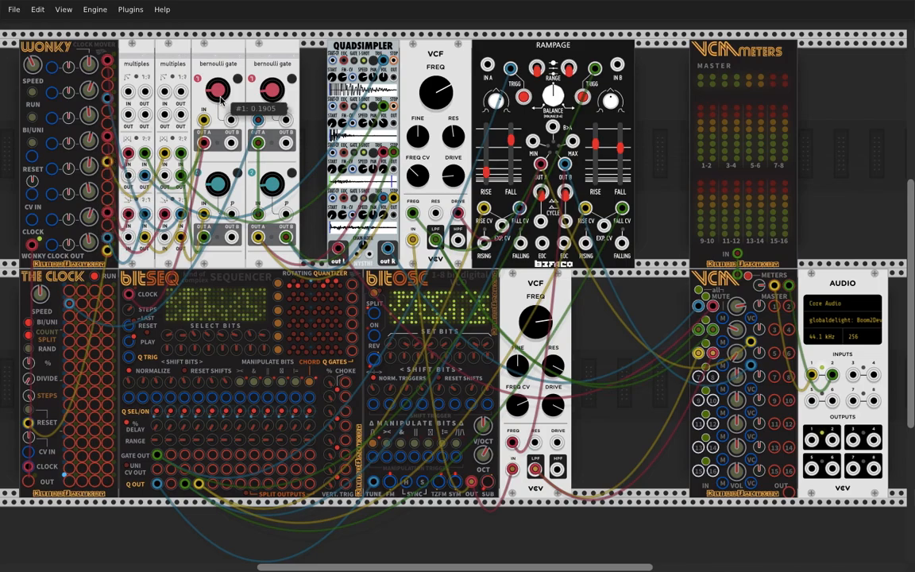